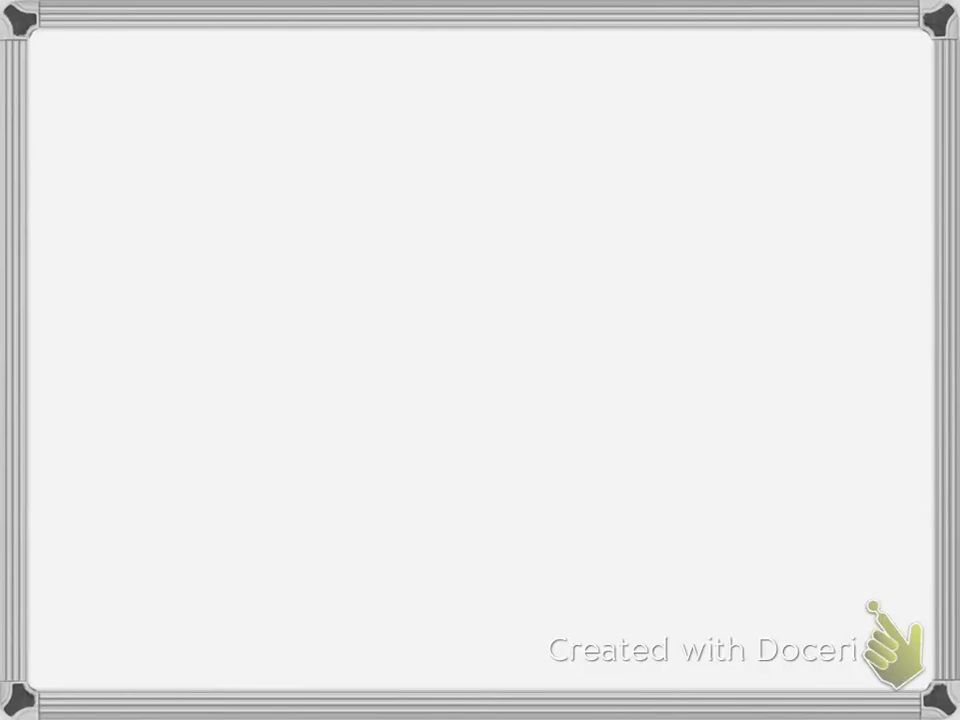
- Sketch the Capitol dome with flags, grey snowflakes, a red sleigh on a hill and three green stick figures
{"action": "left_click_drag", "start_coordinate": [200, 130], "coordinate": [230, 580]}
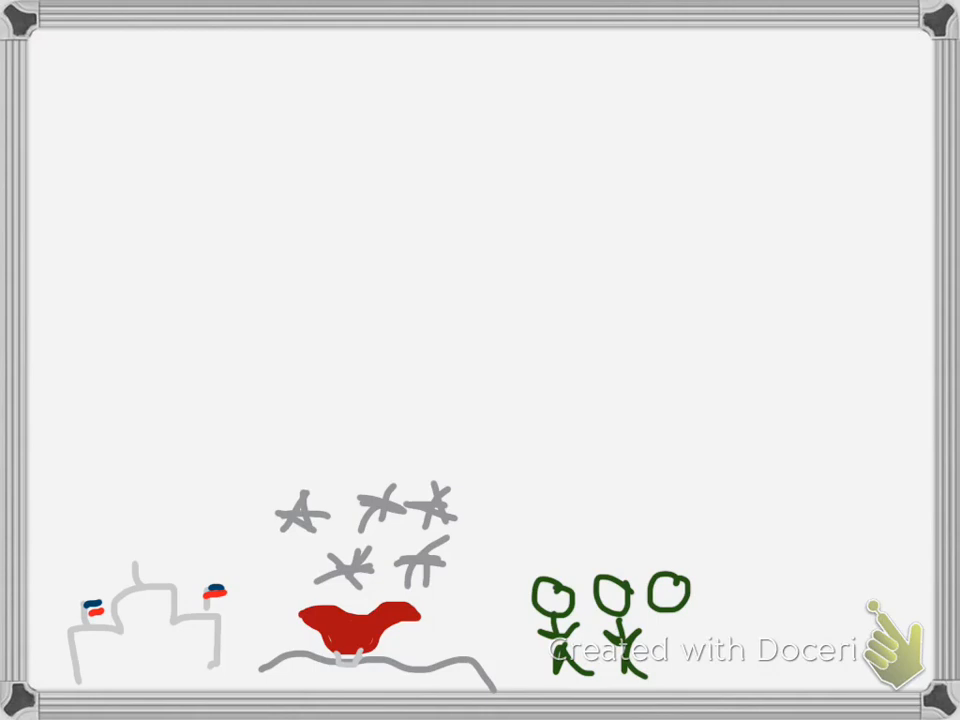
- Handwrite 'Congressional Leadership?! All togel' inside the speech bubble above the stick figures
{"action": "type", "text": "Congressional Leadership?! All togel"}
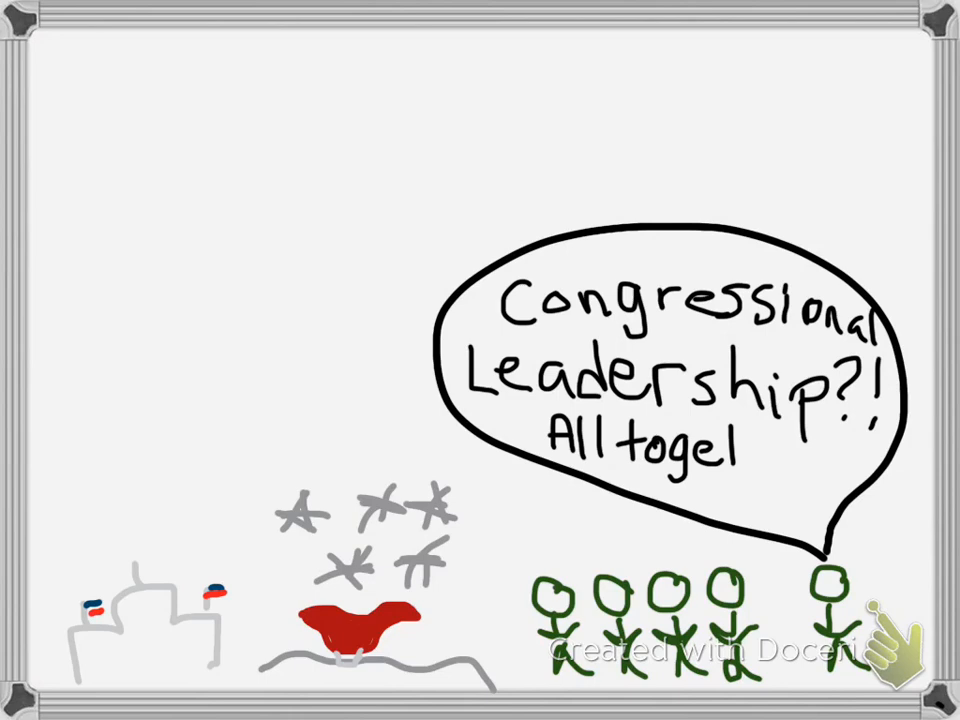